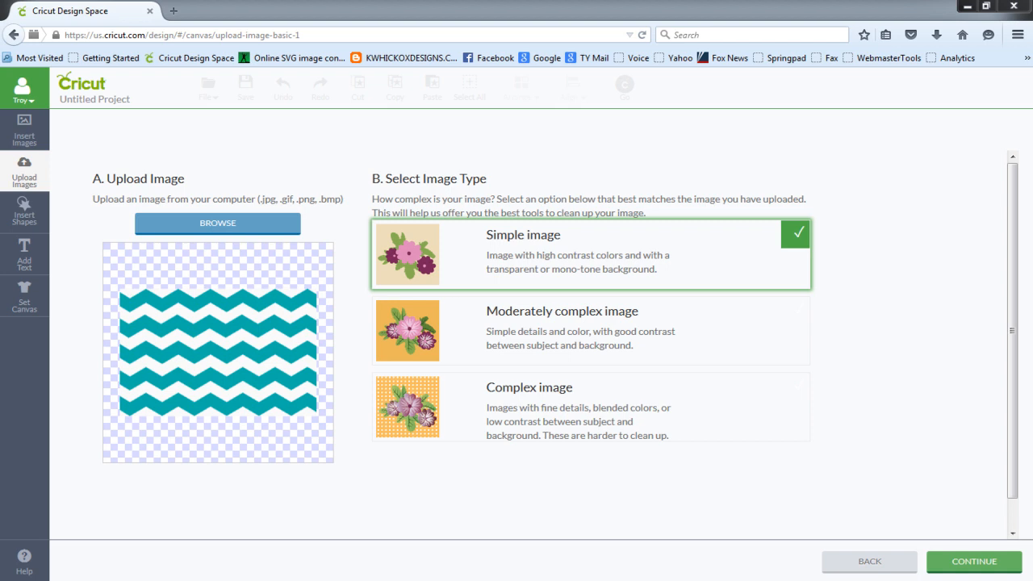
pyautogui.moveTo(471, 481)
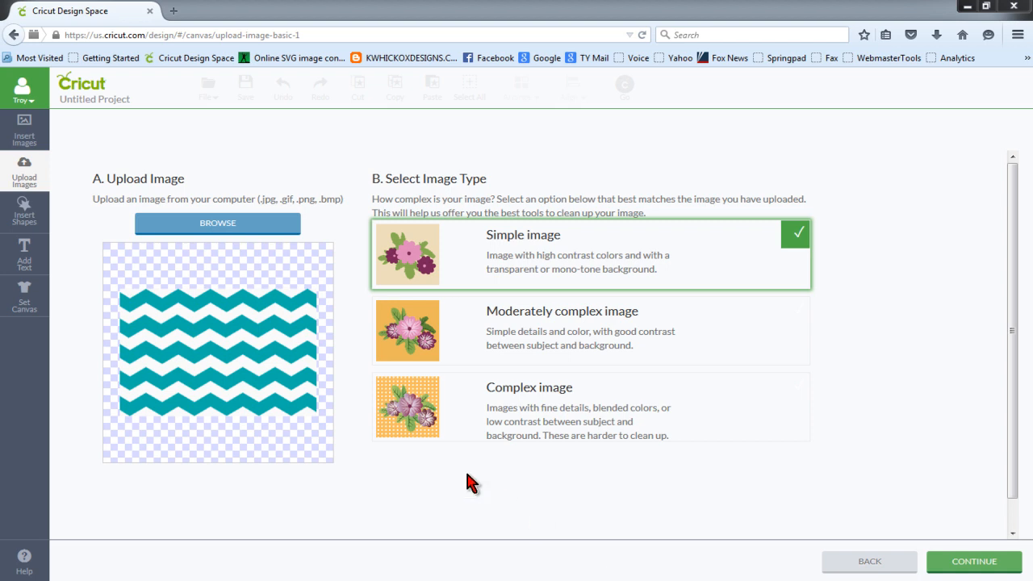
pyautogui.moveTo(353, 300)
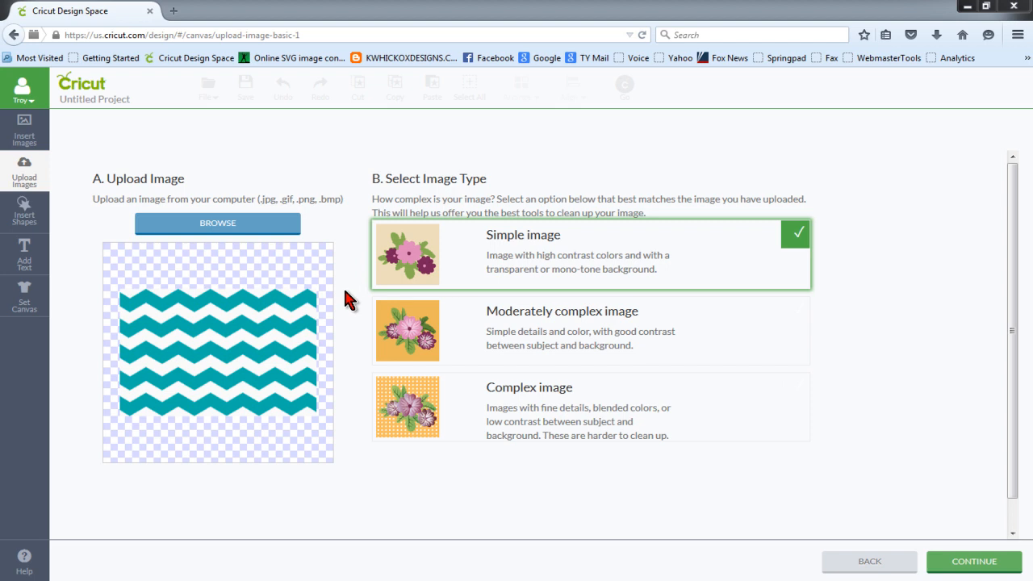
pyautogui.moveTo(349, 297)
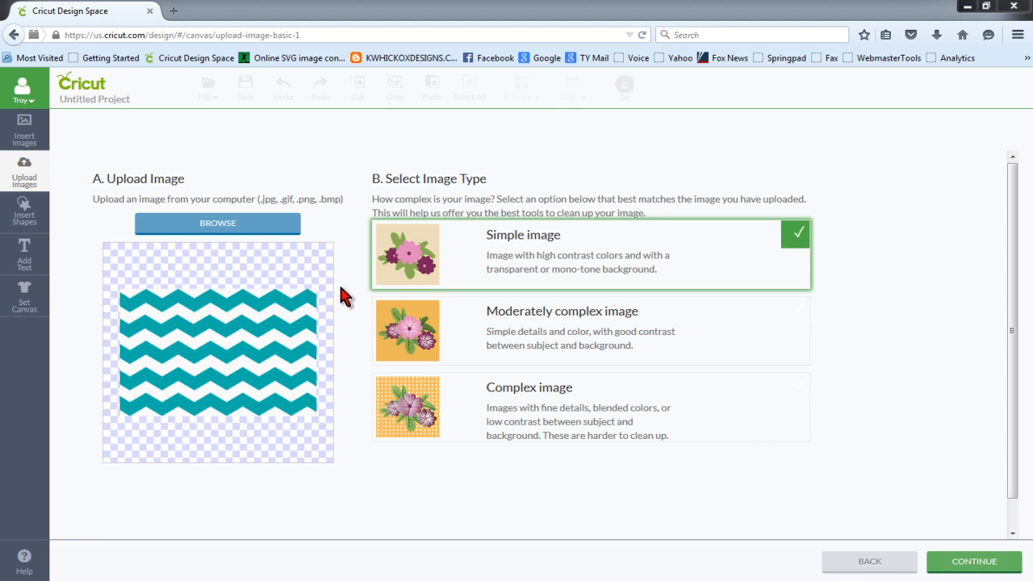
pyautogui.moveTo(355, 323)
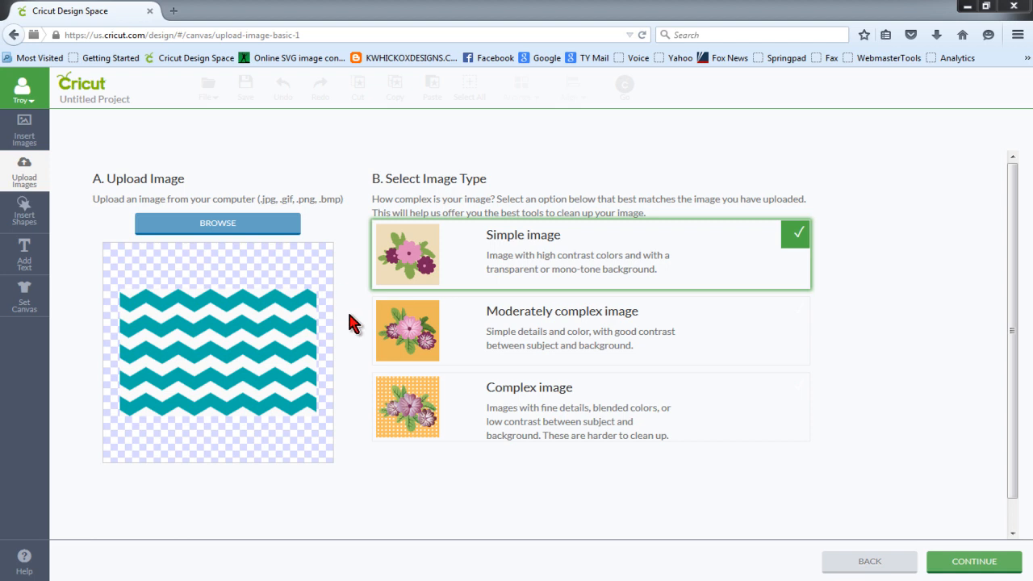
pyautogui.moveTo(353, 332)
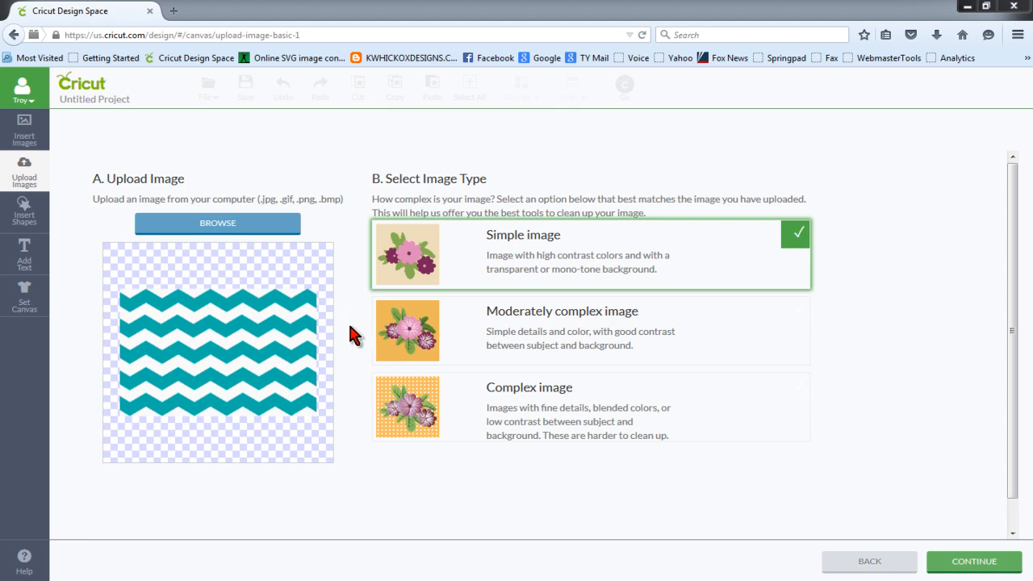
pyautogui.moveTo(188, 260)
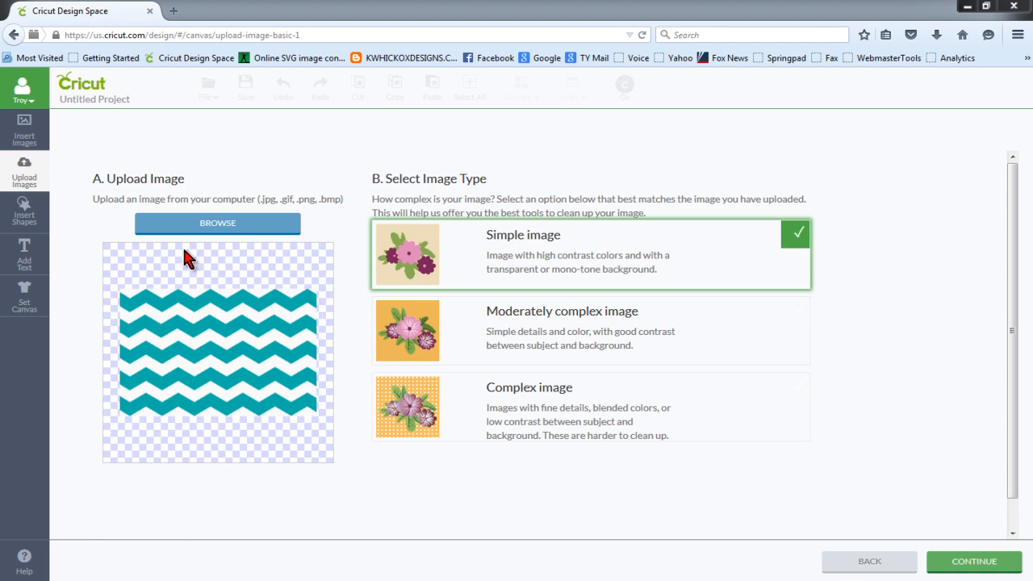
pyautogui.moveTo(218, 274)
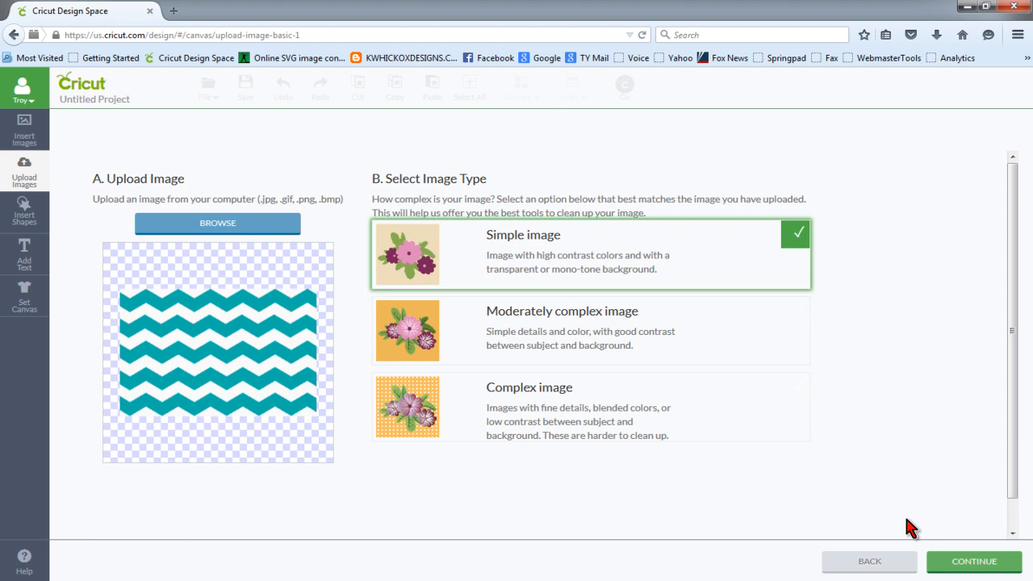
# - Continue to image cleanup and set the Color Tolerance to 30 in Advanced Options
pyautogui.click(973, 562)
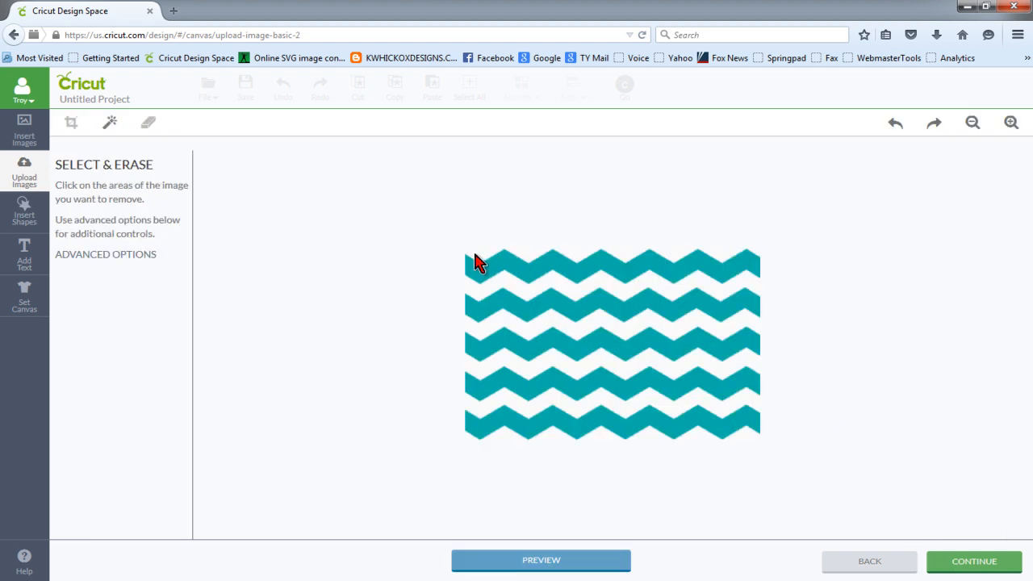
pyautogui.moveTo(126, 264)
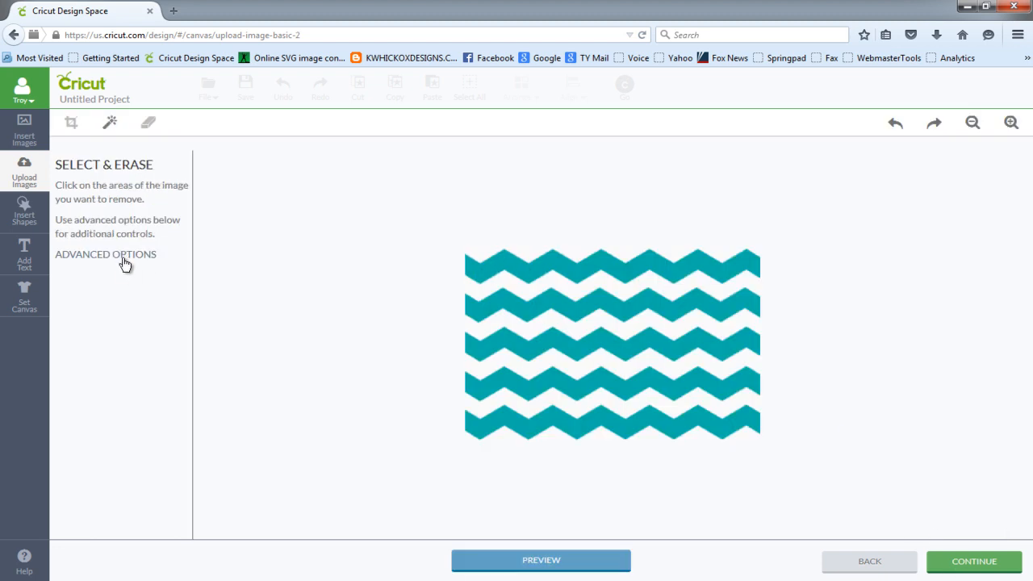
pyautogui.click(105, 255)
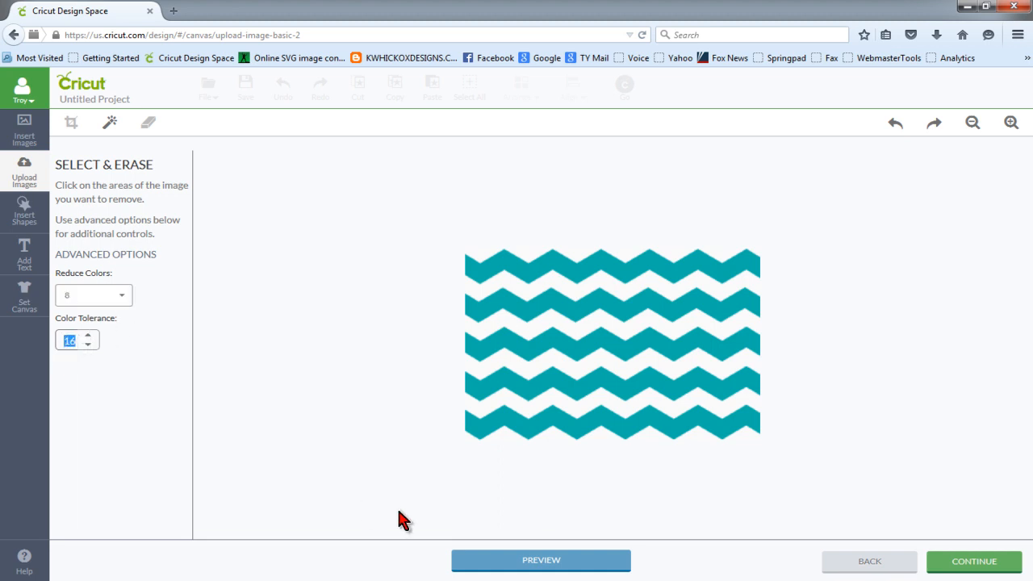
pyautogui.click(78, 339)
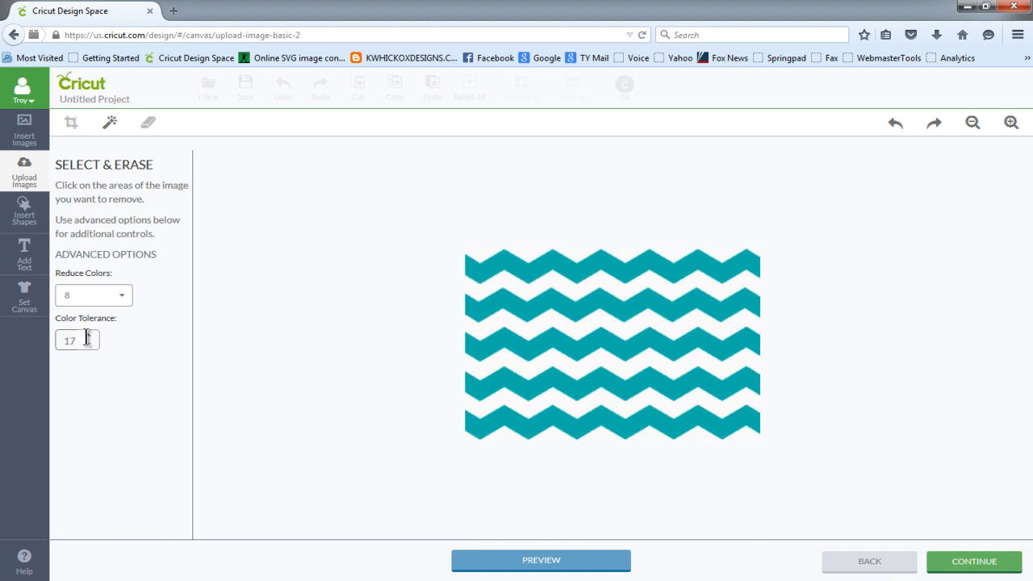
pyautogui.write('26')
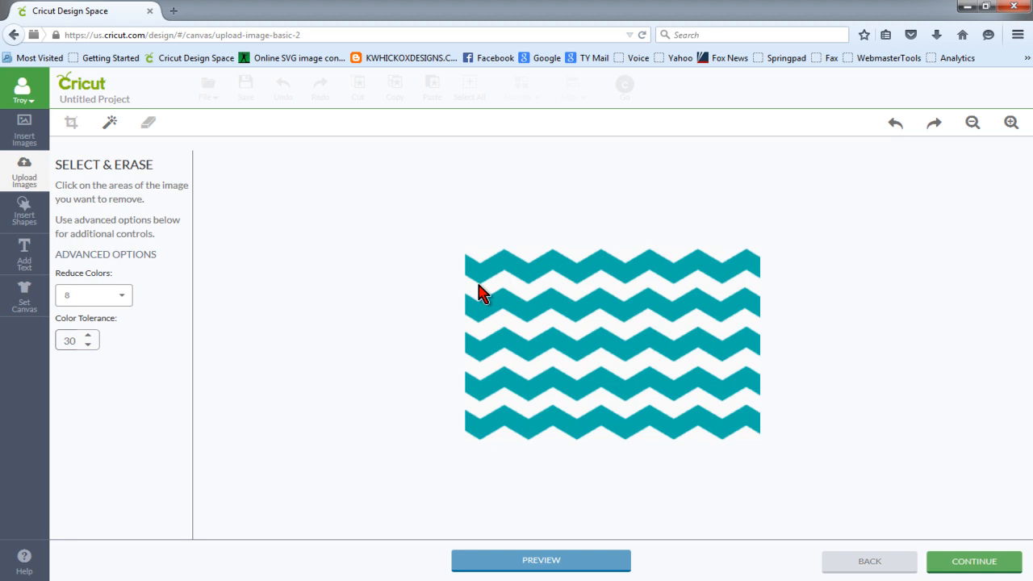
pyautogui.moveTo(487, 281)
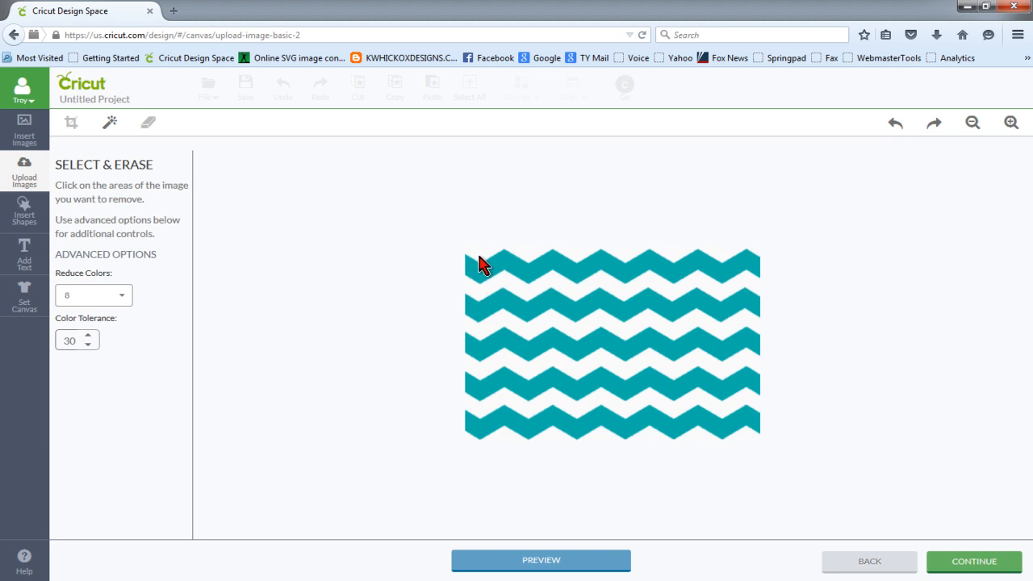
# - Erase the white area above and between the teal chevron stripes to transparency
pyautogui.click(484, 255)
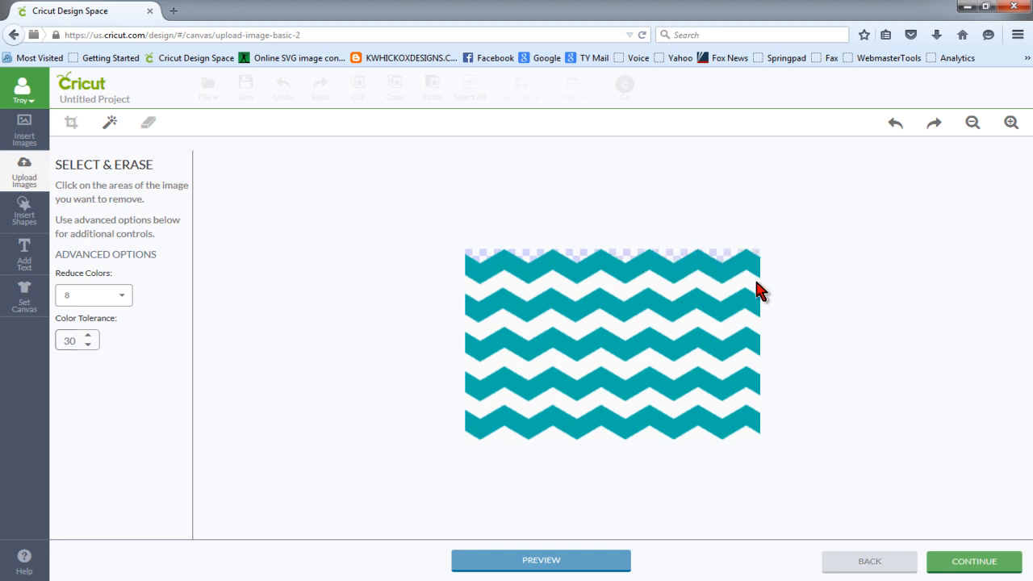
pyautogui.click(758, 294)
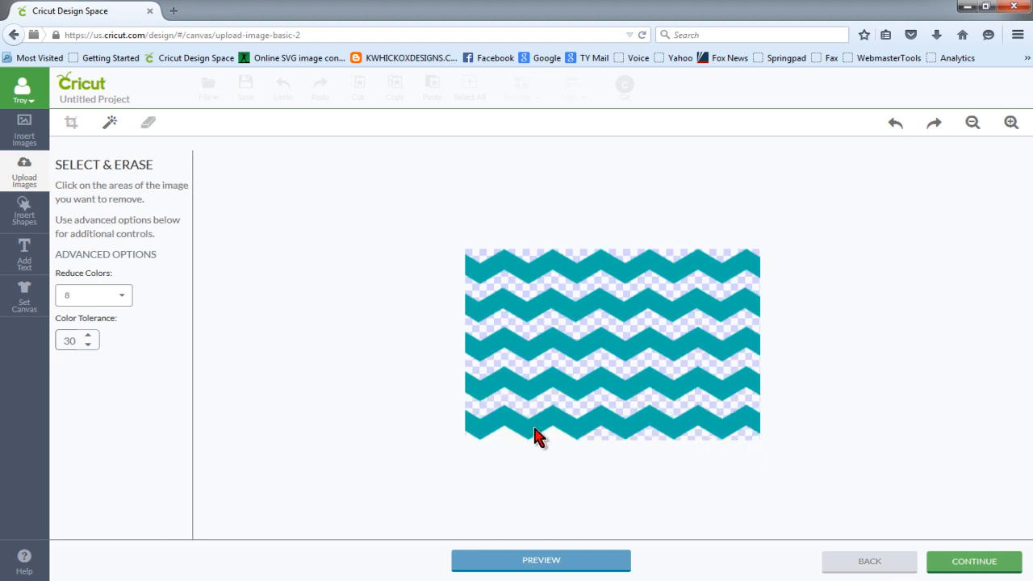
pyautogui.moveTo(681, 494)
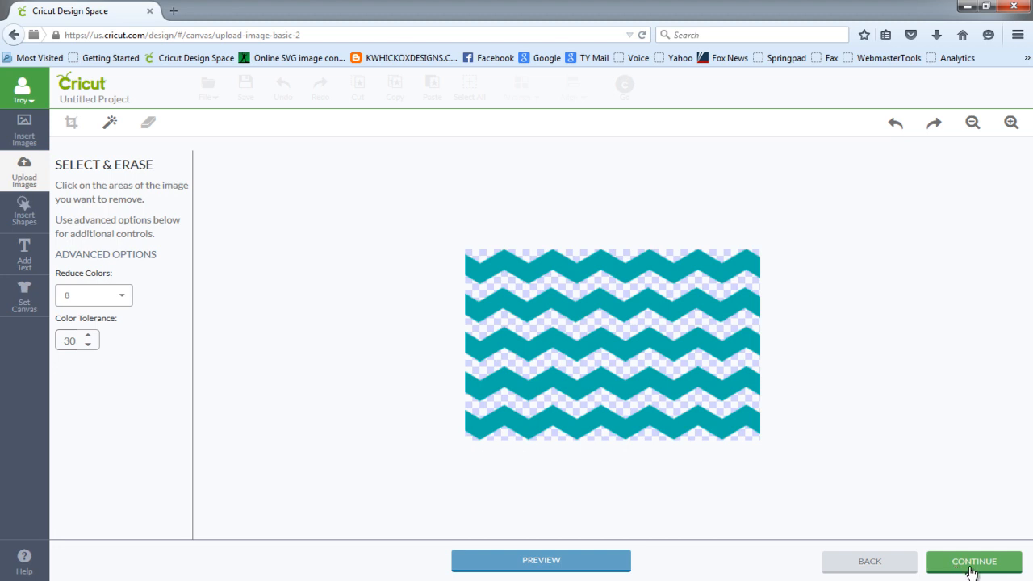
# - Save the cleaned image as 'chevron' to the uploaded library and select it for inserting
pyautogui.click(975, 561)
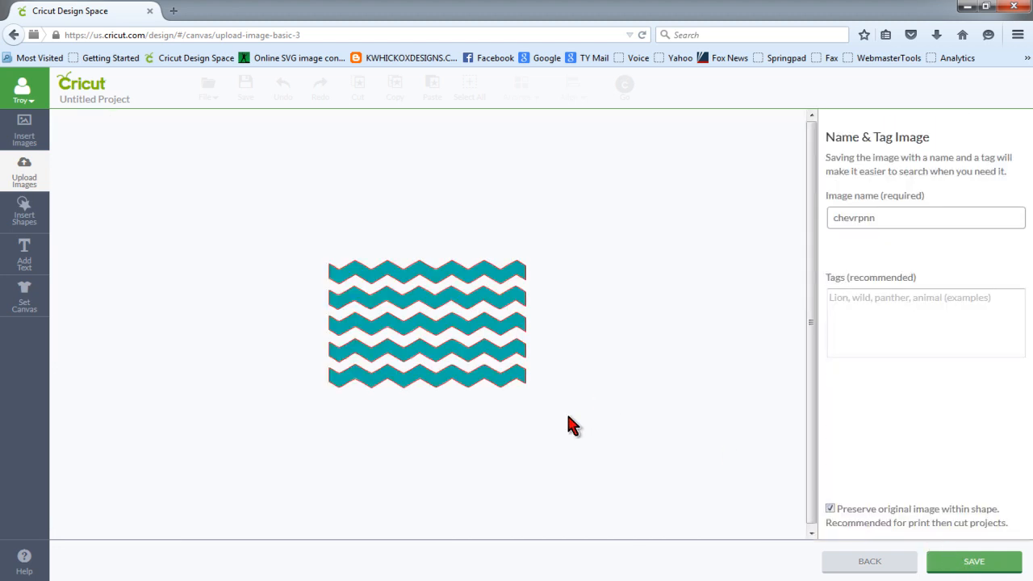
pyautogui.moveTo(476, 280)
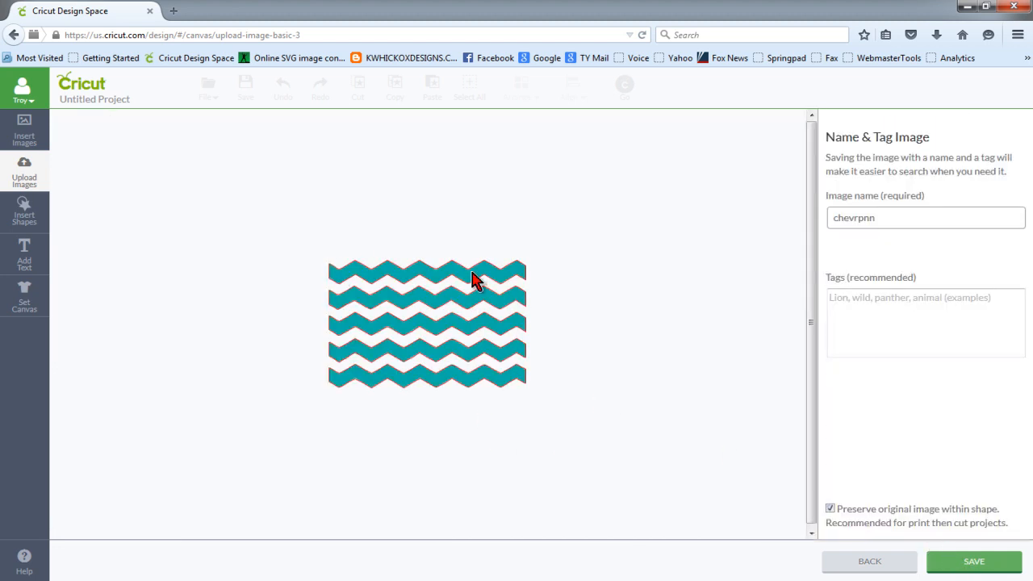
pyautogui.click(973, 562)
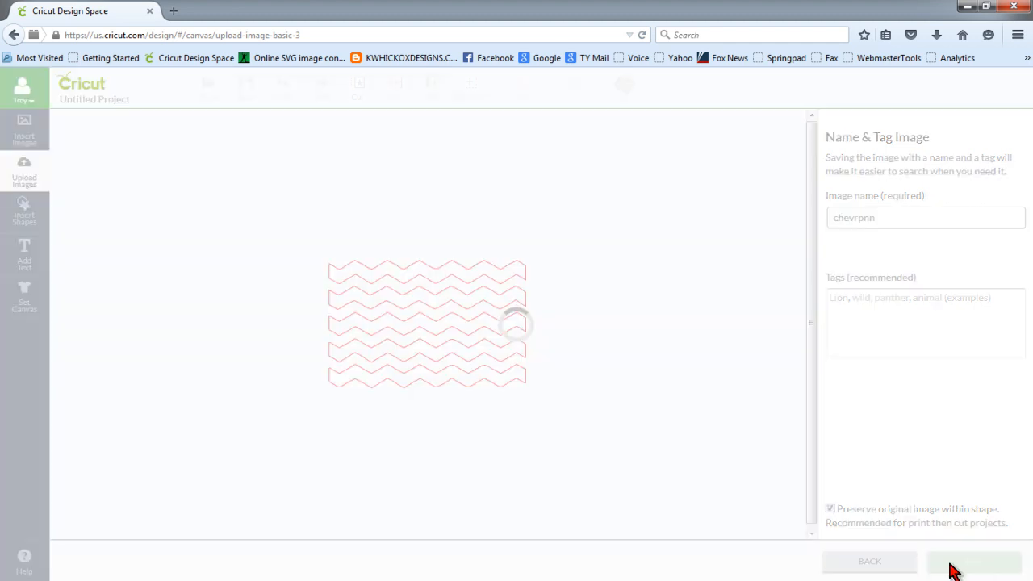
pyautogui.click(975, 562)
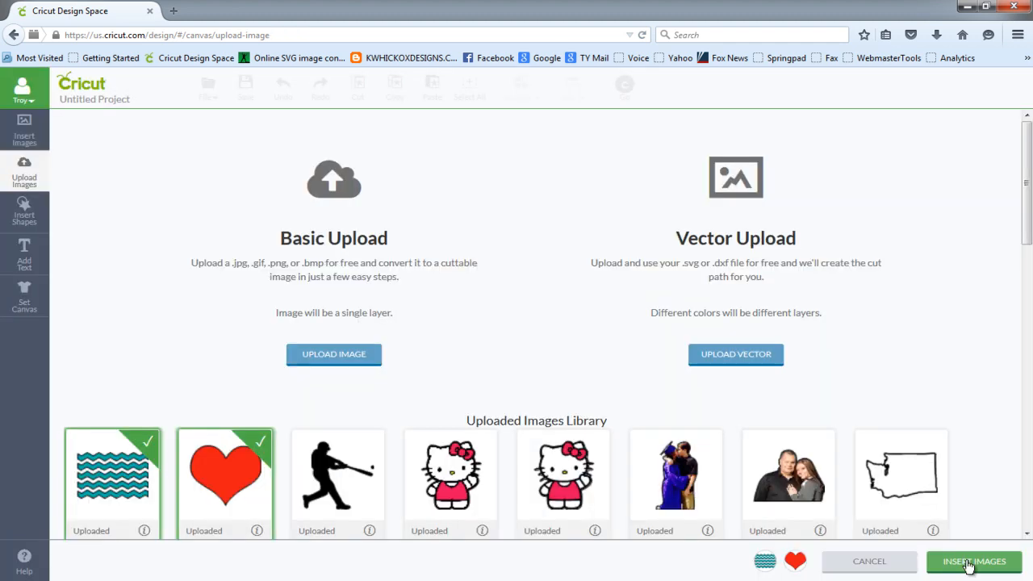
# - Insert the chevron and heart onto the canvas, overlap them and choose layer colours
pyautogui.click(974, 561)
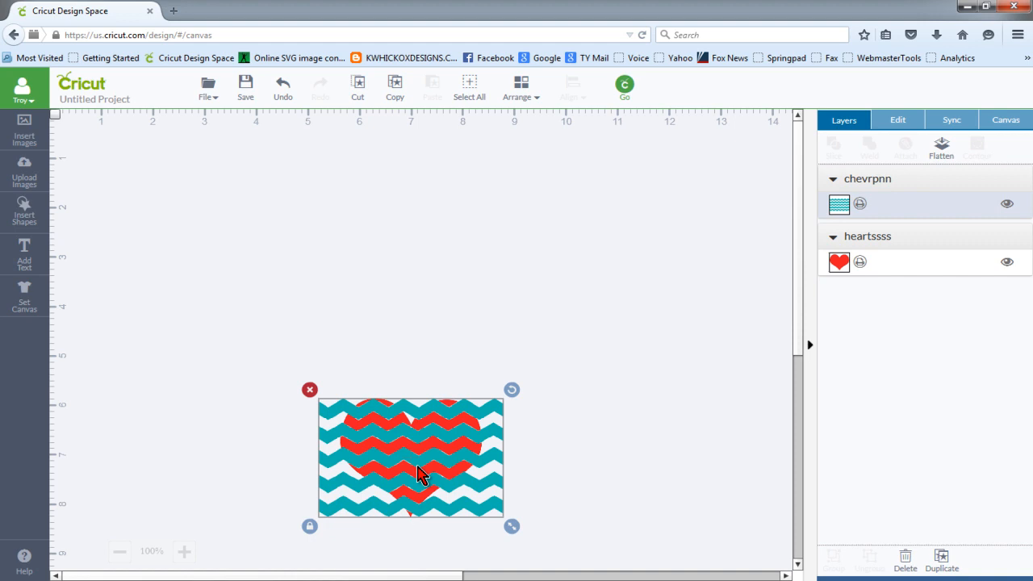
pyautogui.moveTo(411, 455); pyautogui.dragTo(358, 294)
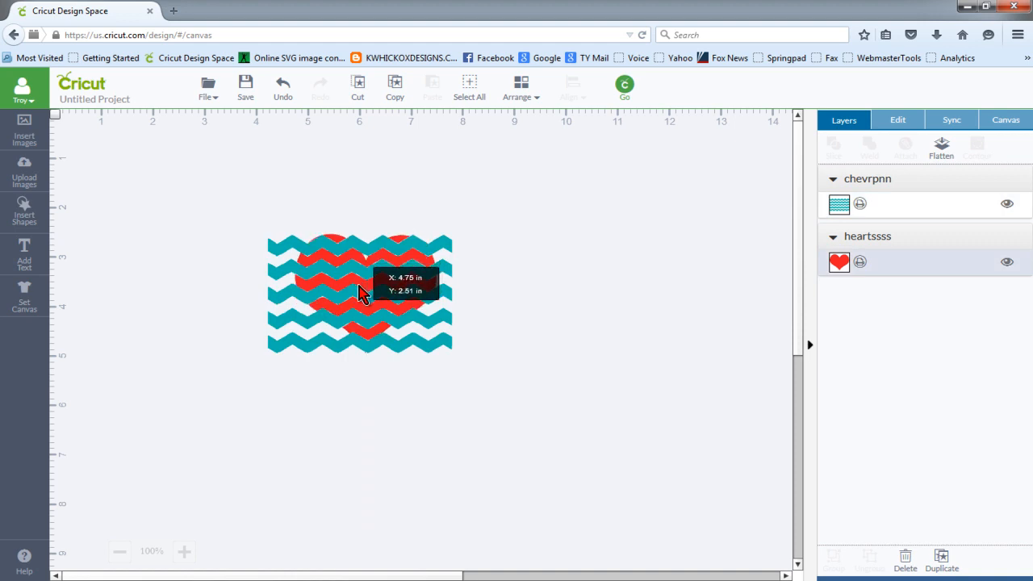
pyautogui.click(358, 294)
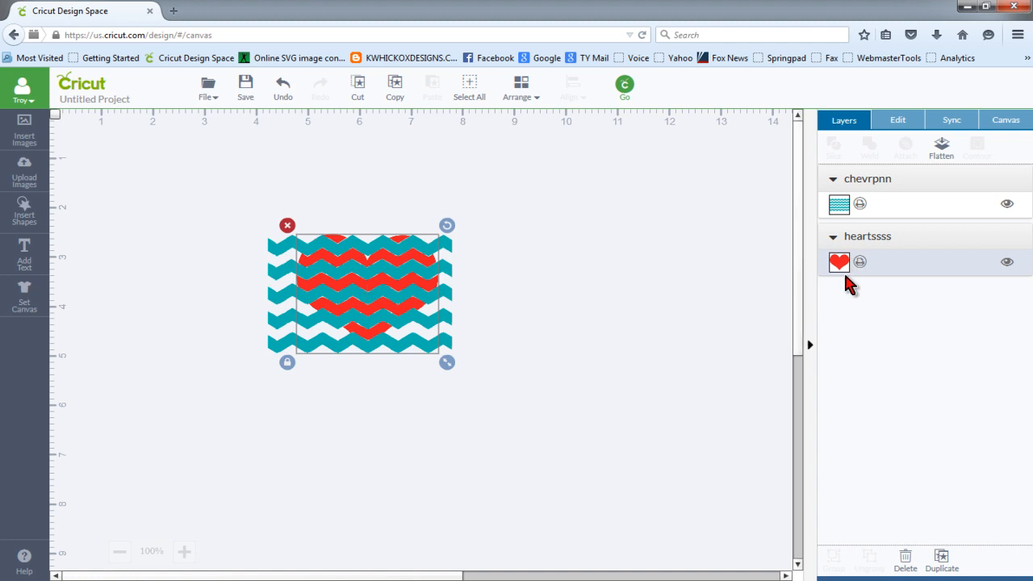
pyautogui.click(840, 261)
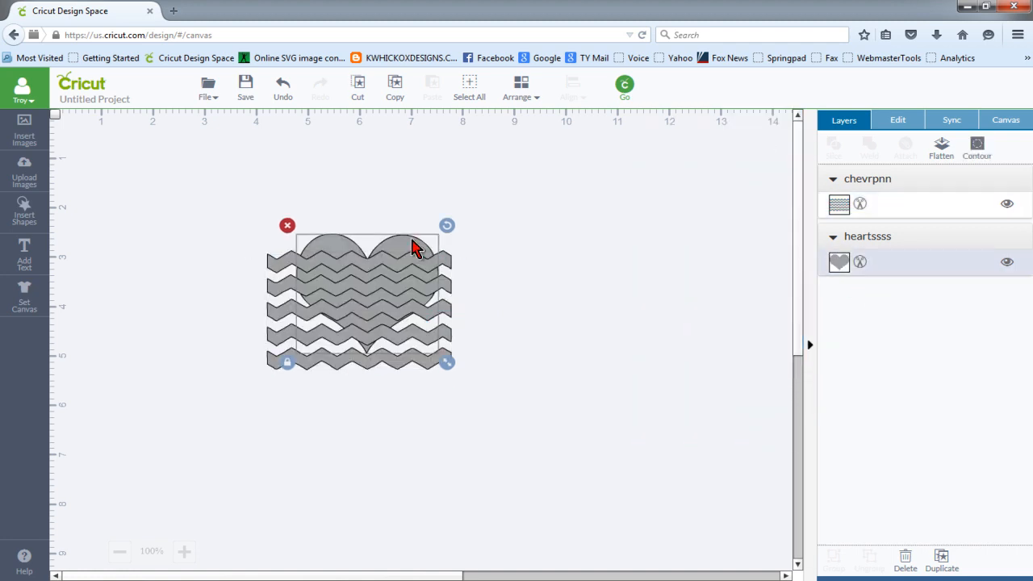
pyautogui.click(839, 204)
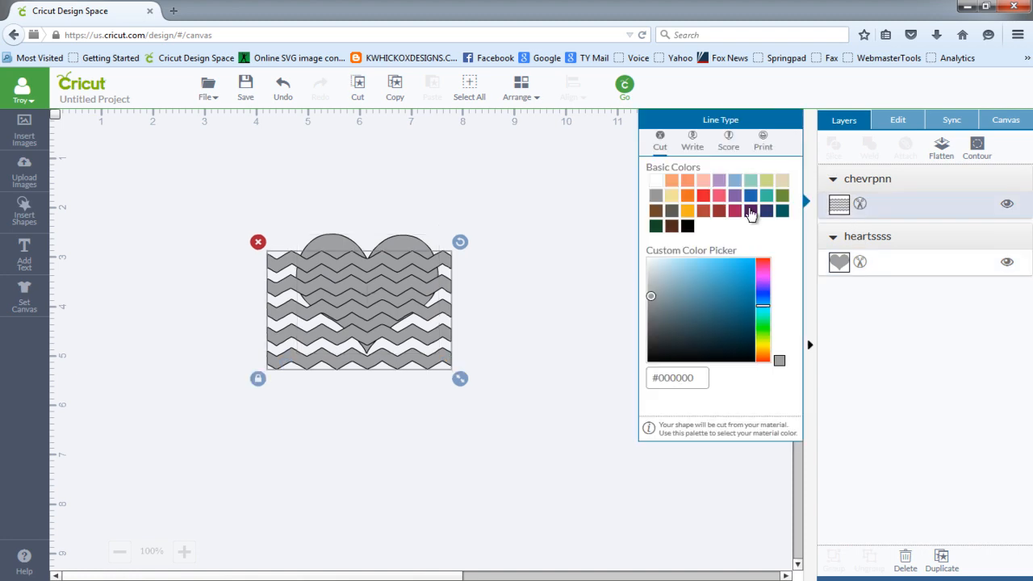
pyautogui.moveTo(675, 201)
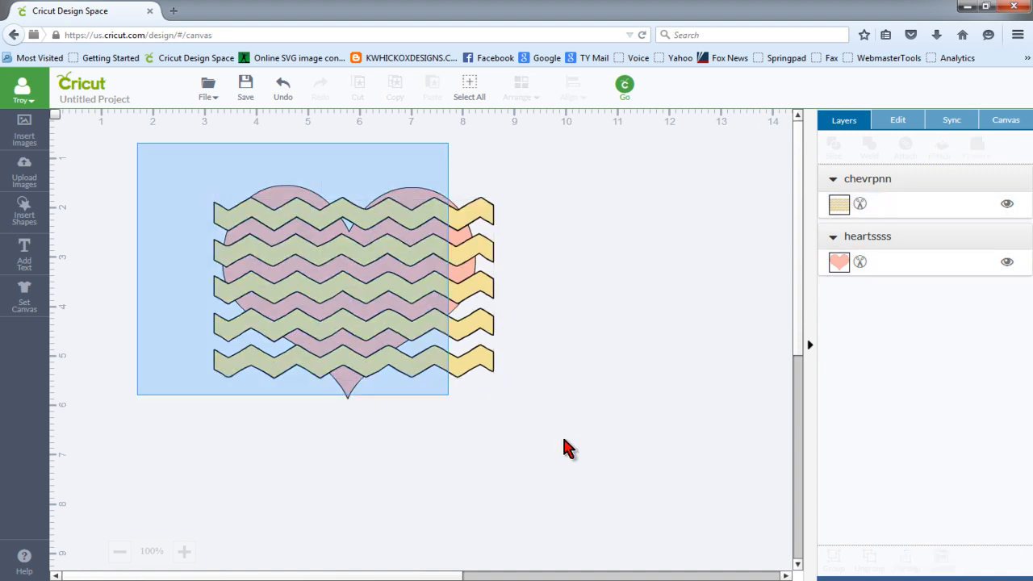
# - Attempt Slice from the right-click menu (unavailable), then deselect the shapes
pyautogui.rightClick(347, 282)
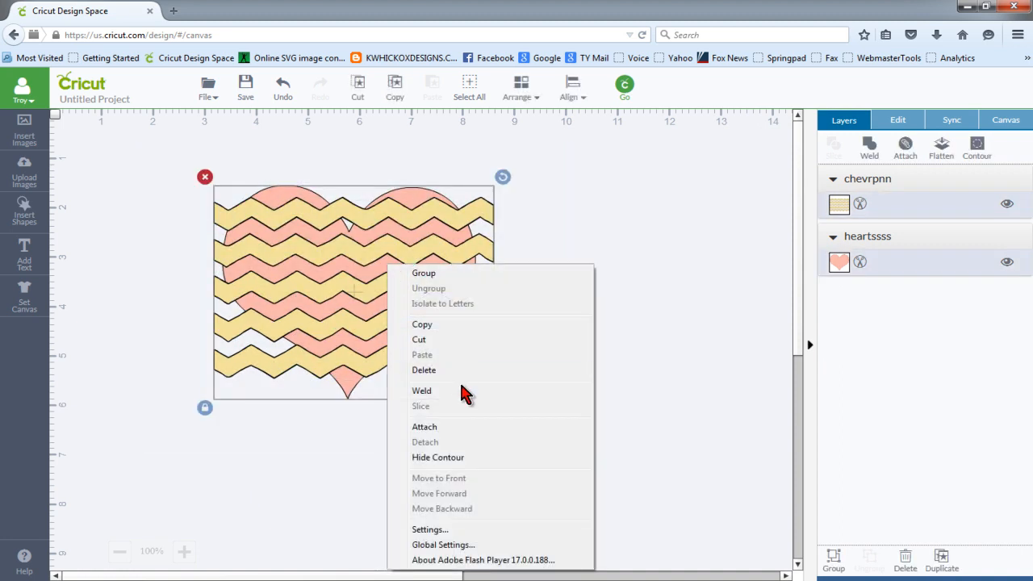
pyautogui.moveTo(435, 406)
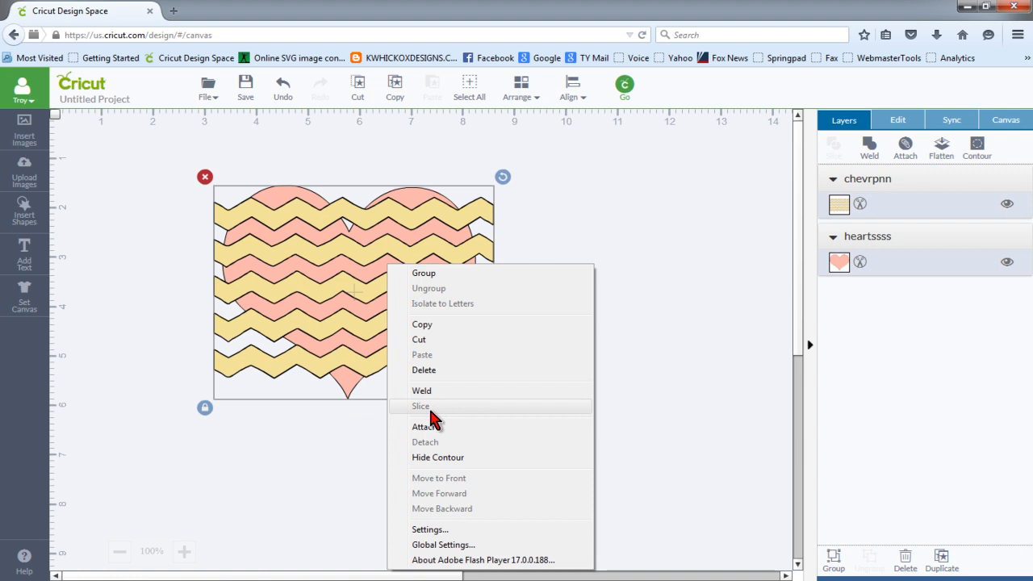
pyautogui.click(420, 407)
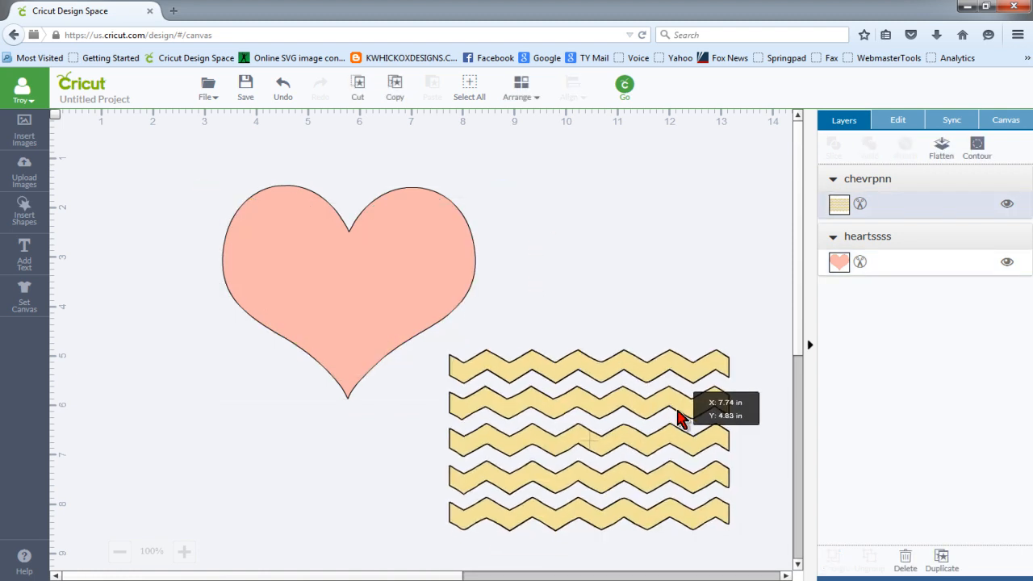
pyautogui.click(589, 439)
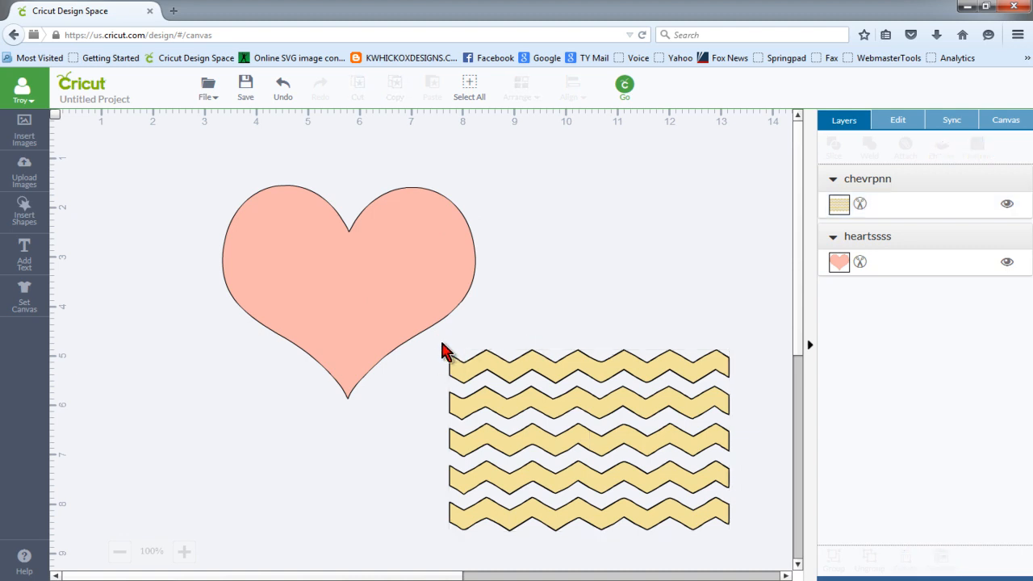
pyautogui.moveTo(739, 397)
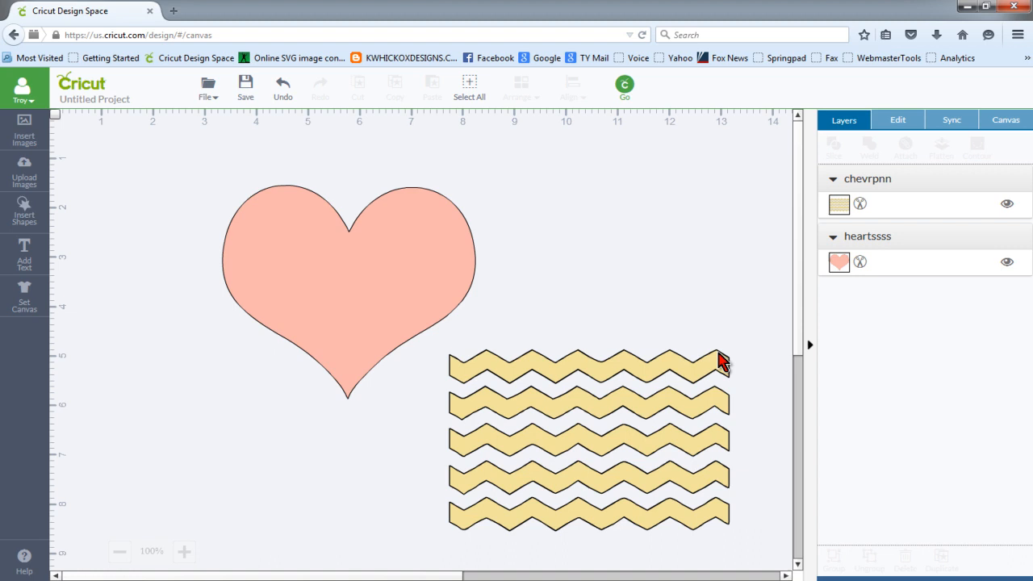
pyautogui.moveTo(714, 509)
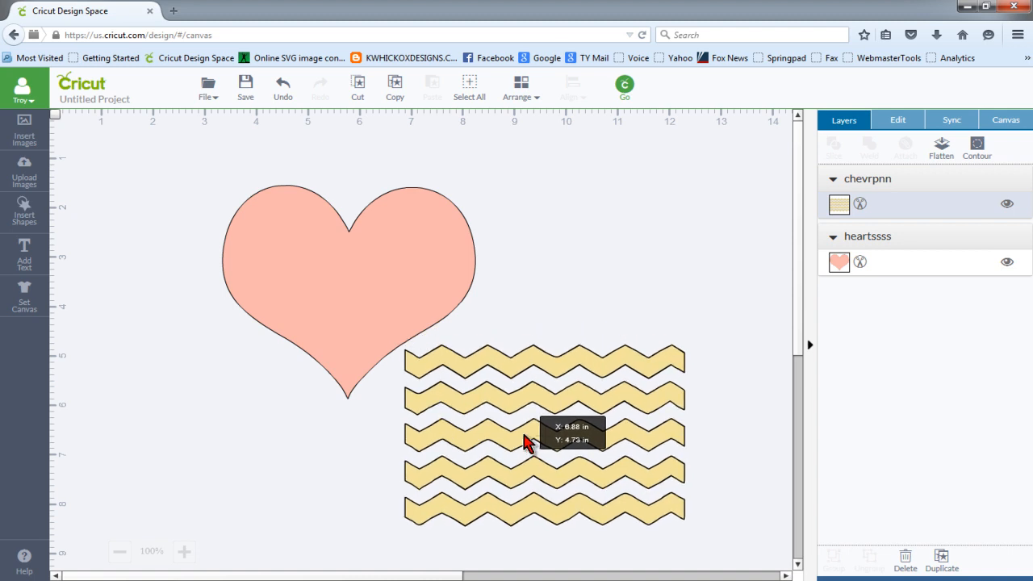
# - Enlarge the yellow chevron and position it fully covering the pink heart
pyautogui.moveTo(524, 439); pyautogui.dragTo(605, 404)
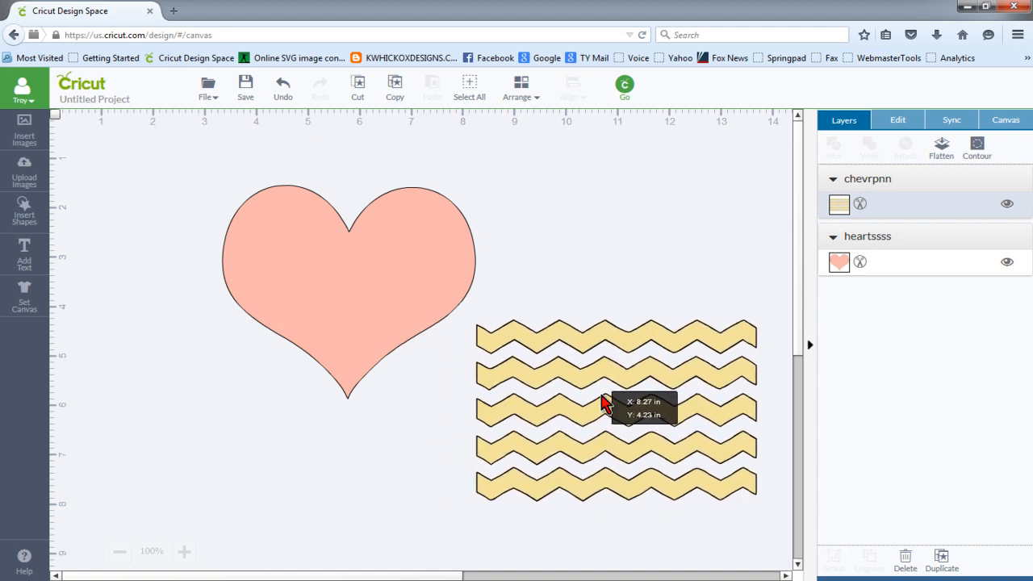
pyautogui.moveTo(617, 410); pyautogui.dragTo(626, 288)
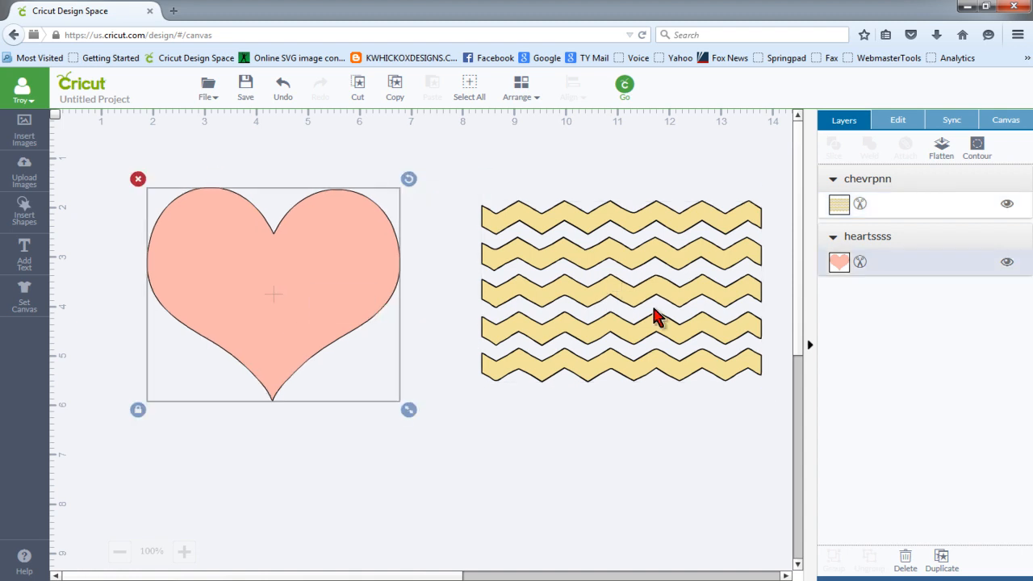
pyautogui.moveTo(653, 315); pyautogui.dragTo(552, 287)
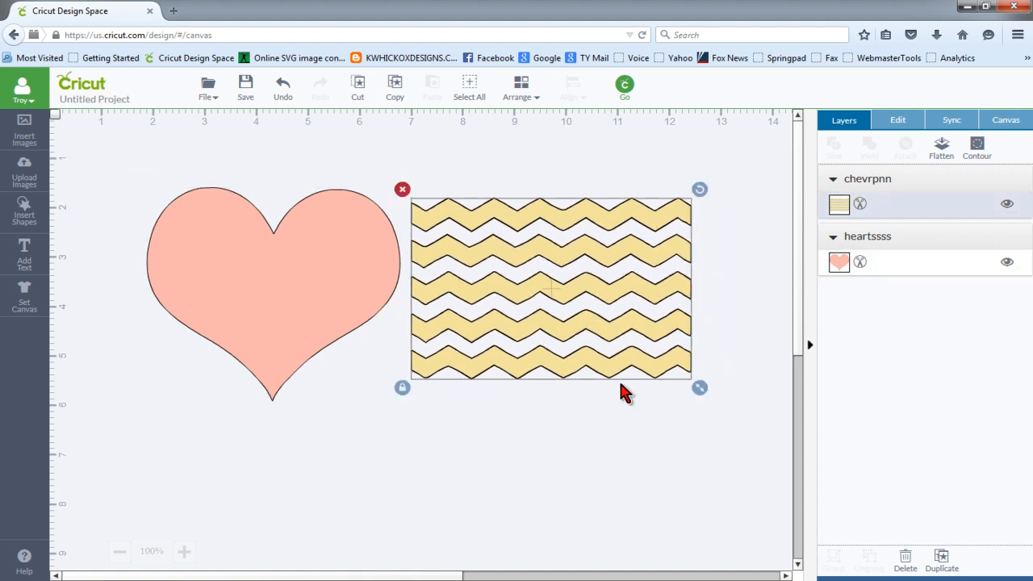
pyautogui.moveTo(701, 387); pyautogui.dragTo(766, 431)
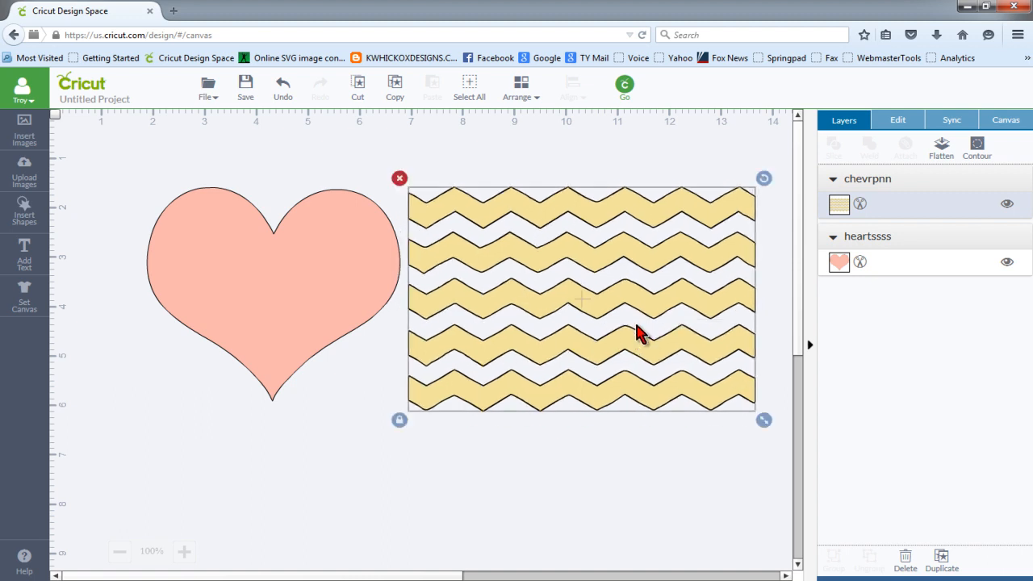
pyautogui.moveTo(610, 316)
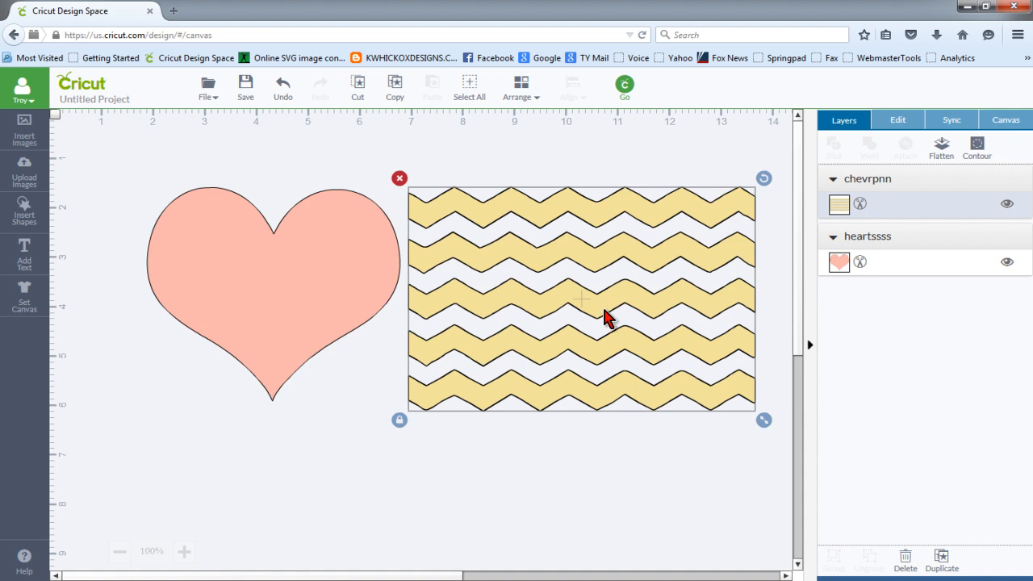
pyautogui.moveTo(977, 149)
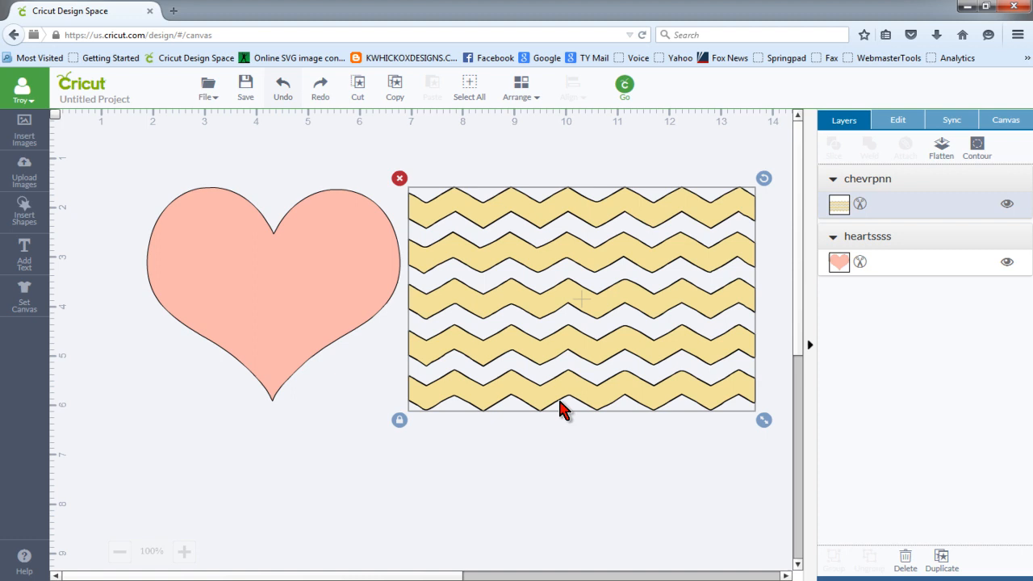
pyautogui.moveTo(565, 406); pyautogui.dragTo(355, 315)
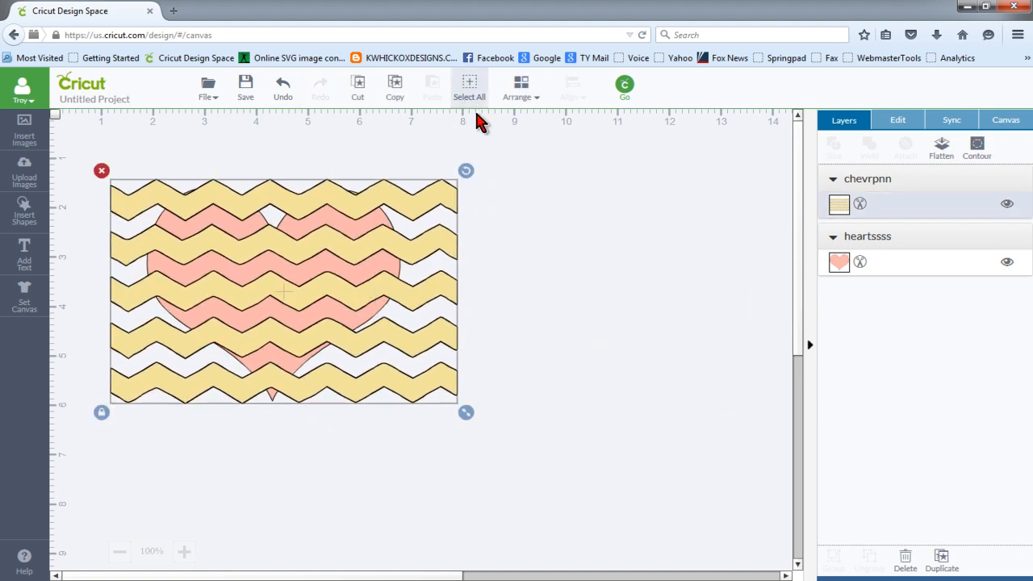
# - Slice the chevron with the heart into three Sliced Image layers and pull one piece aside
pyautogui.rightClick(283, 290)
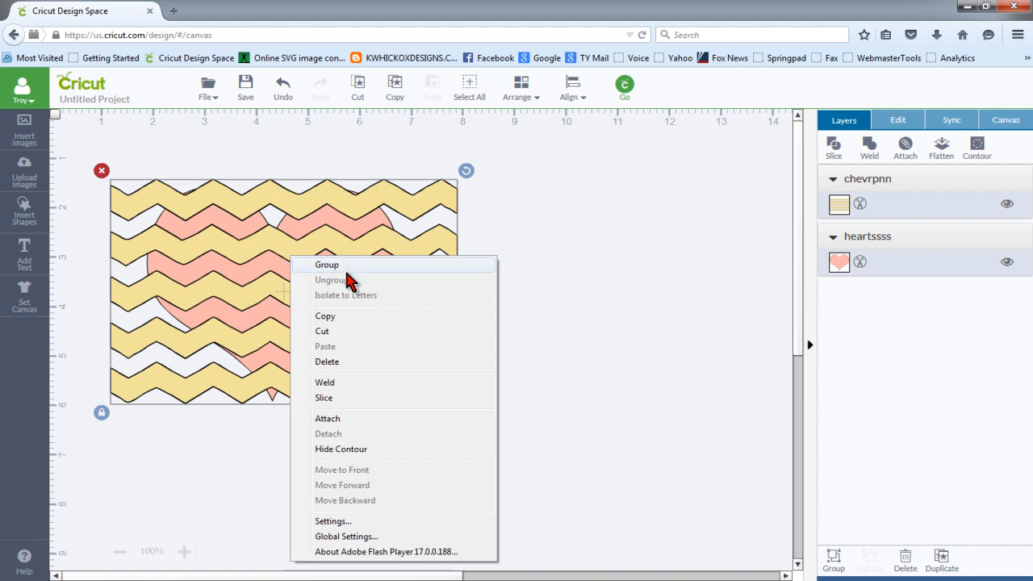
pyautogui.click(322, 397)
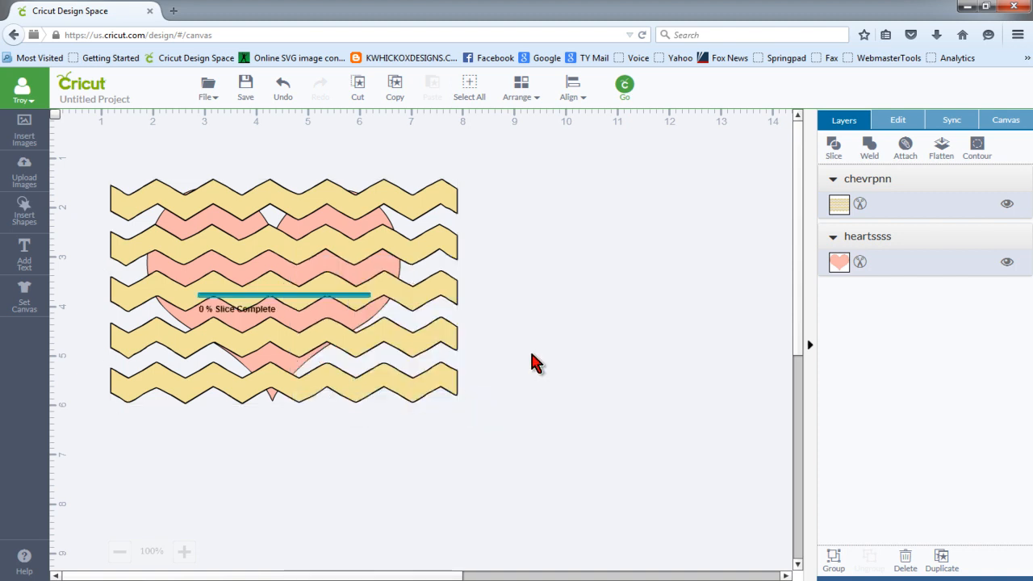
pyautogui.click(832, 149)
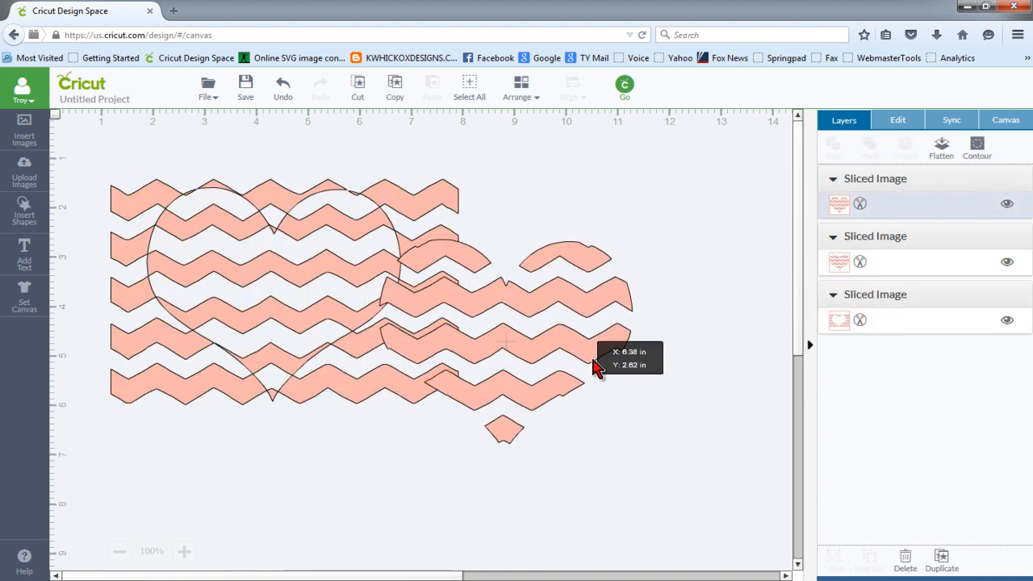